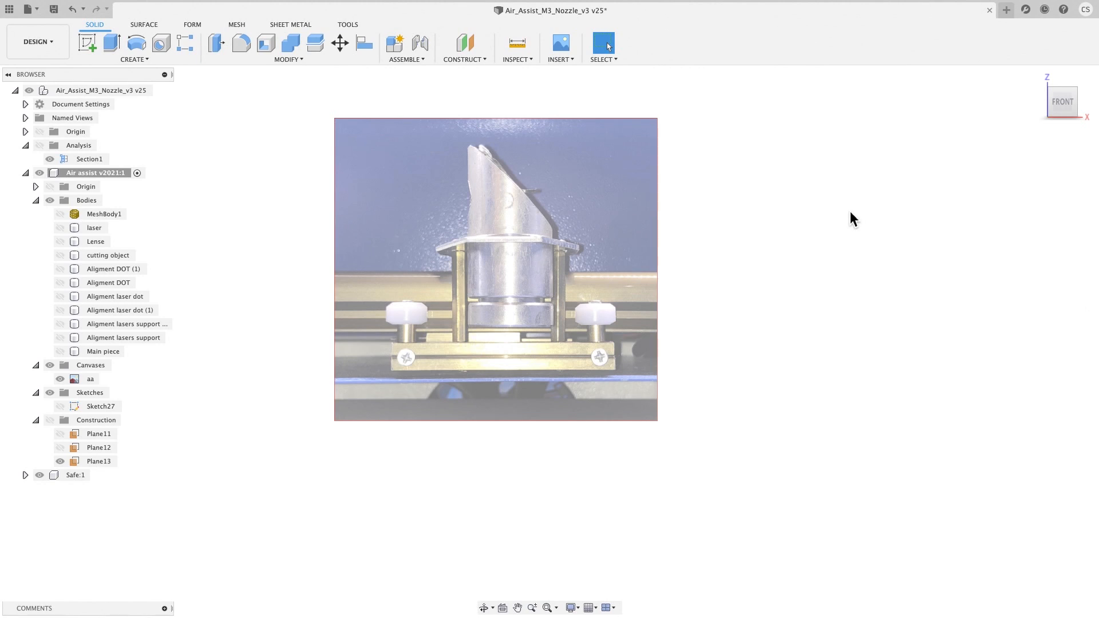
mouse_move(725, 257)
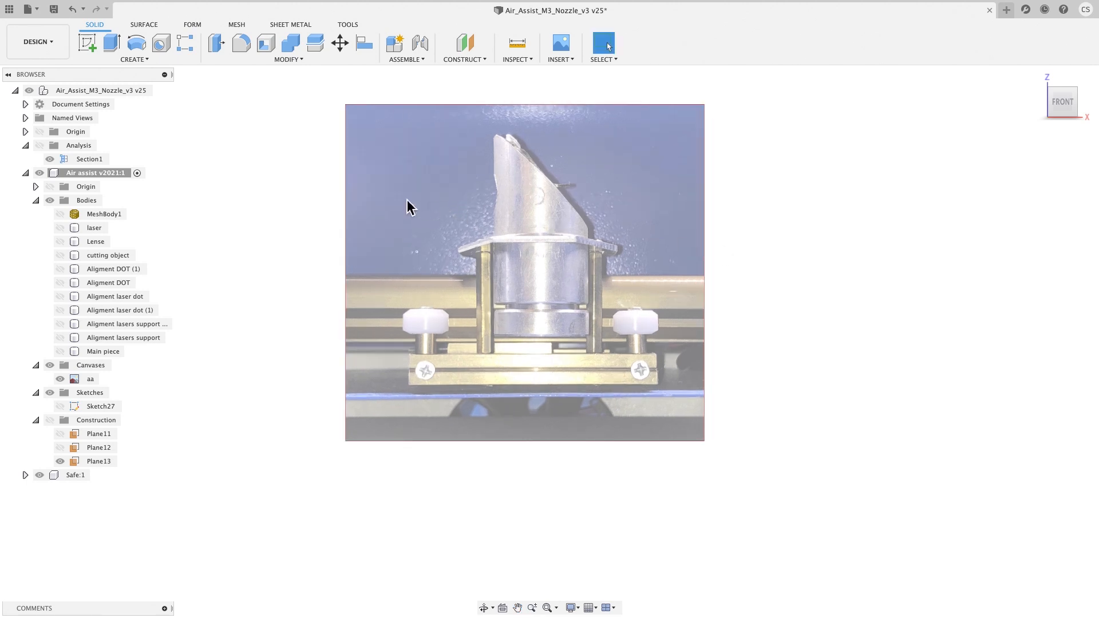
mouse_move(513, 174)
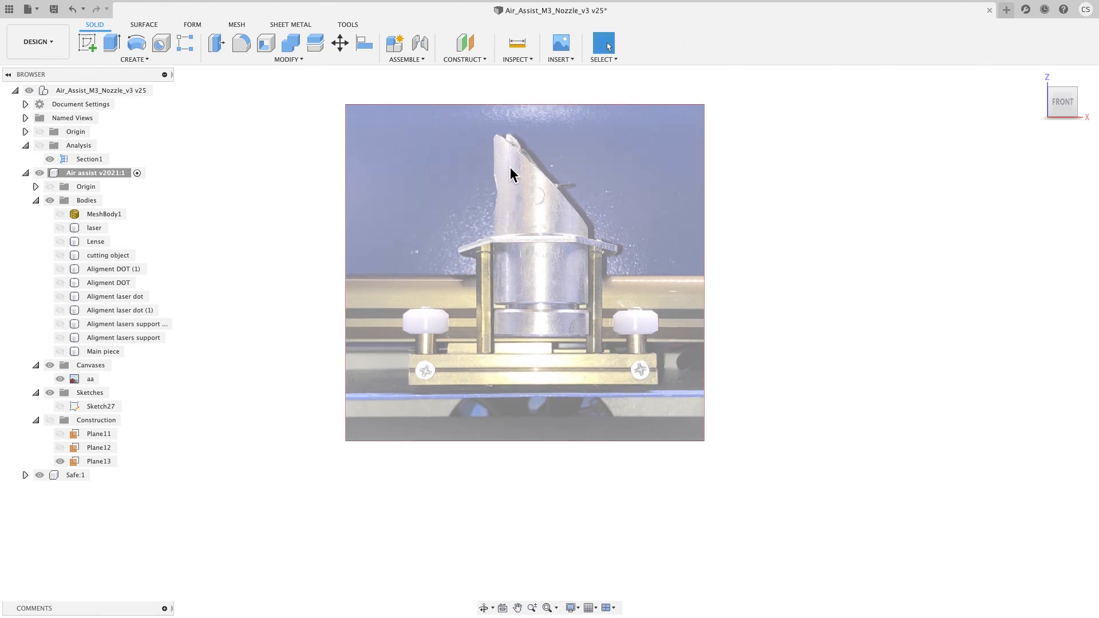
mouse_move(585, 219)
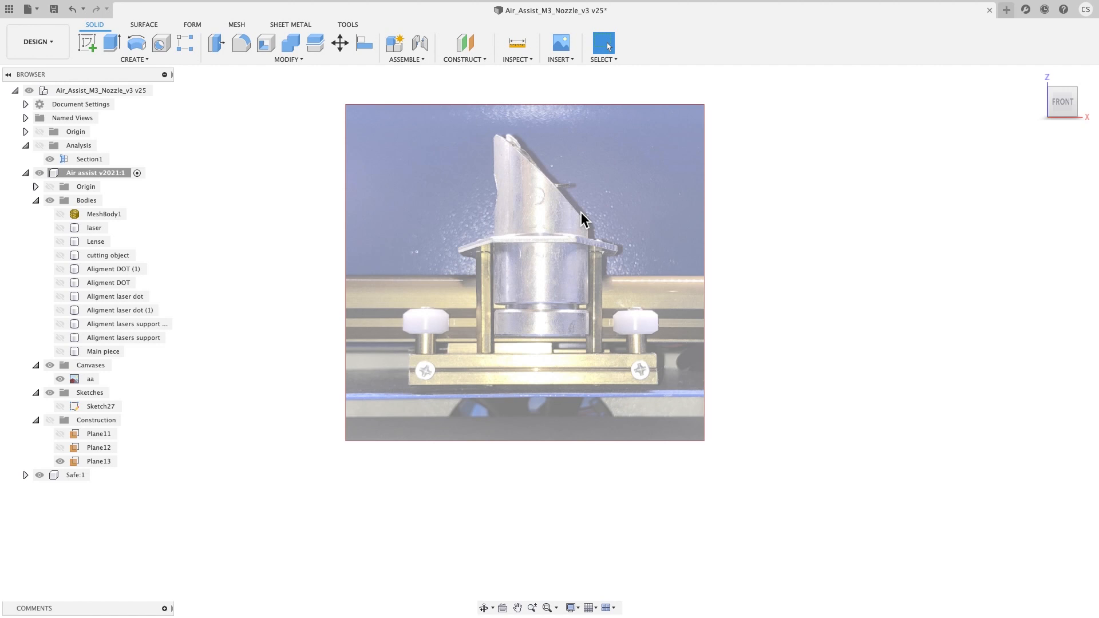
mouse_move(371, 203)
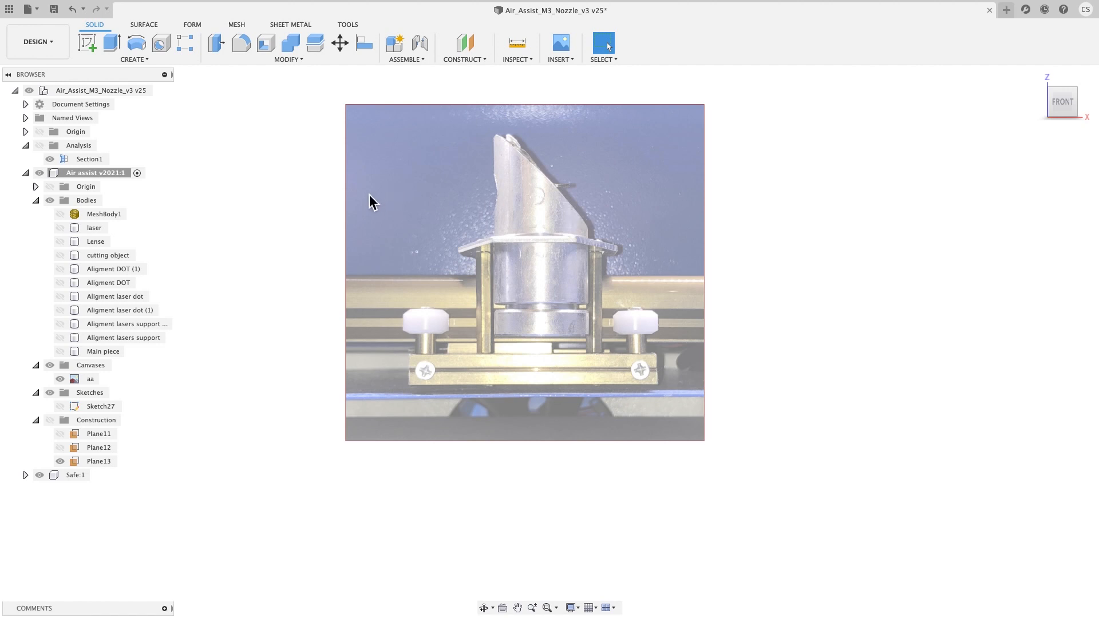
mouse_move(550, 196)
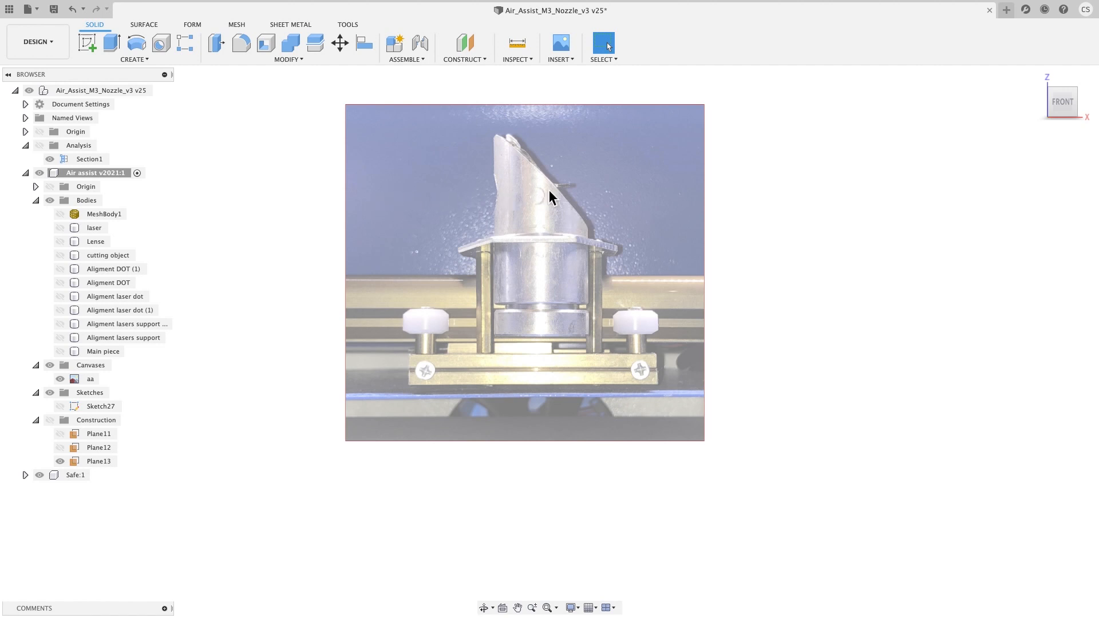
mouse_move(546, 331)
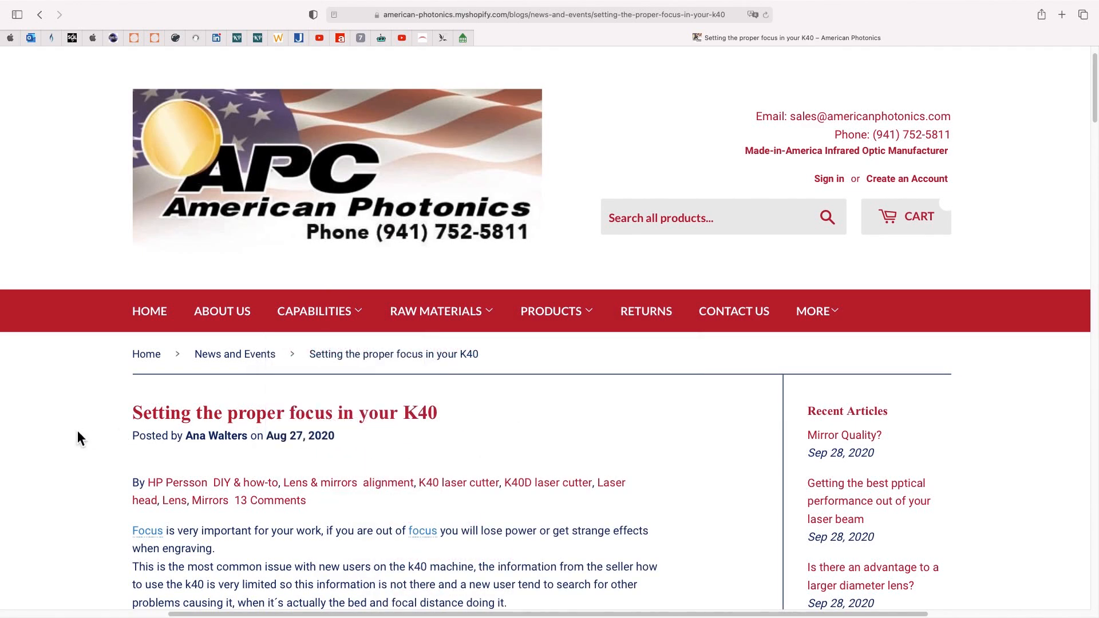
Scroll the K40 focus article down to the focal-point diagram
scroll("down", 3)
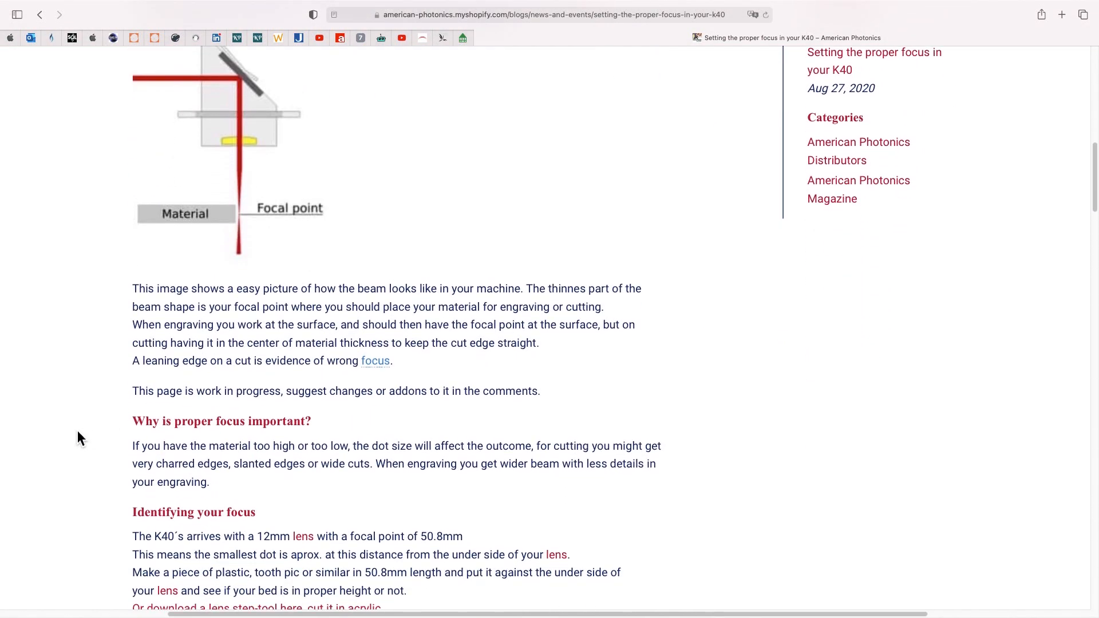
scroll("down", 3)
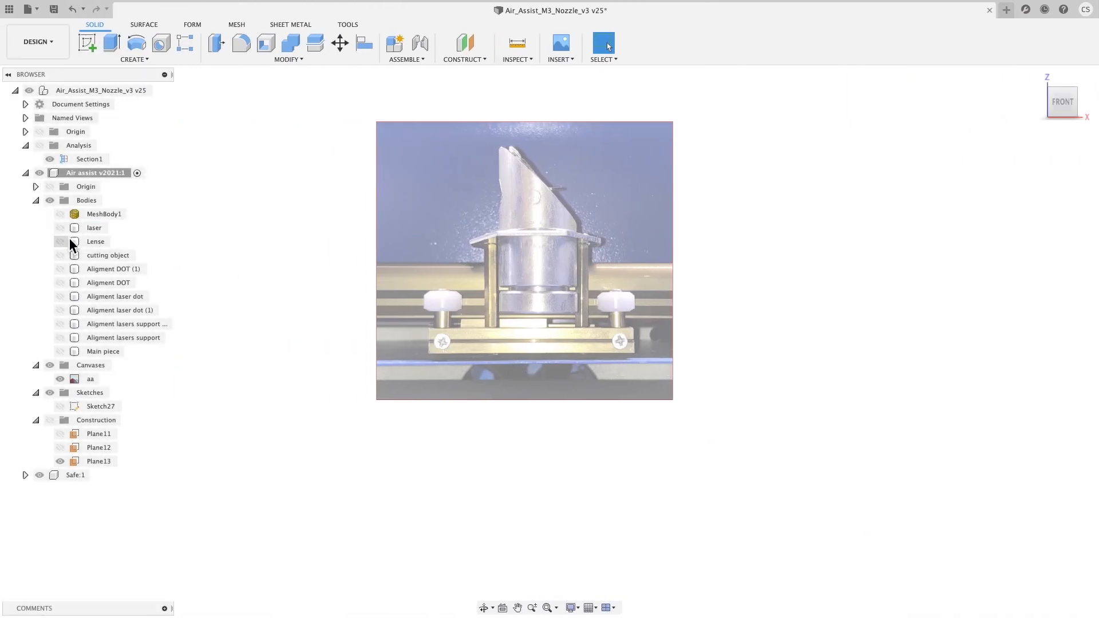
Show the laser beam, lens, cutting object and Alignment DOT bodies
left_click(93, 227)
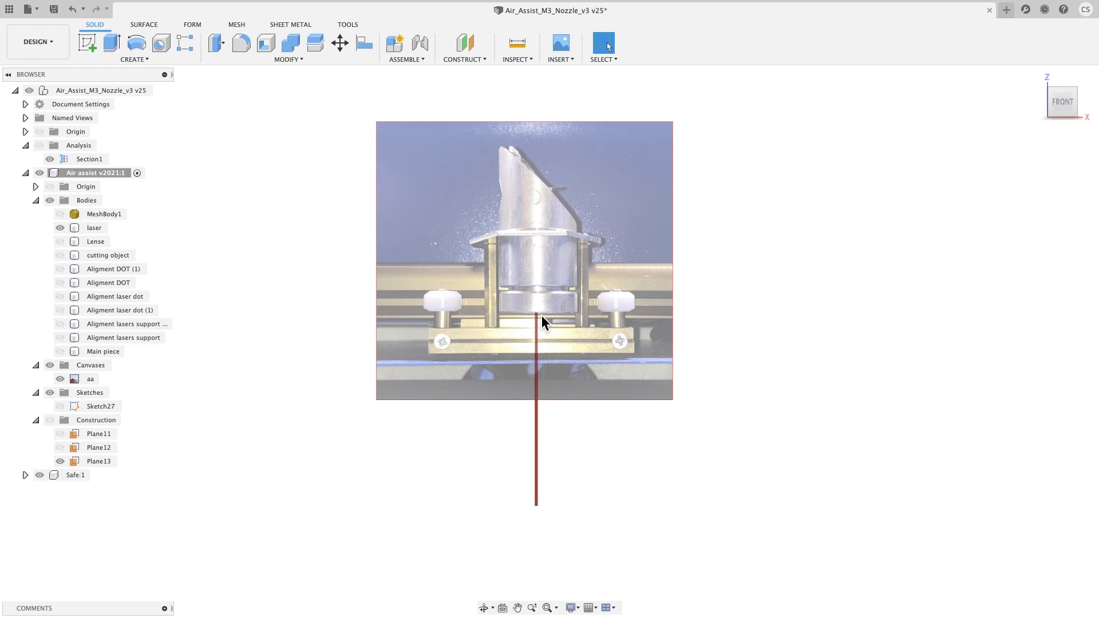
mouse_move(548, 322)
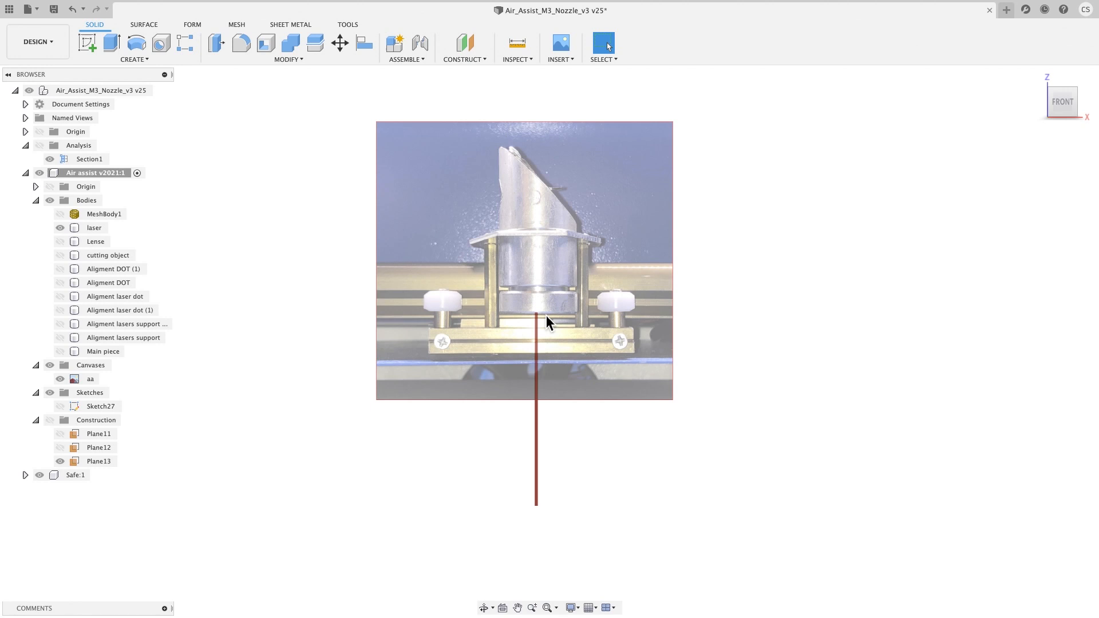
mouse_move(373, 431)
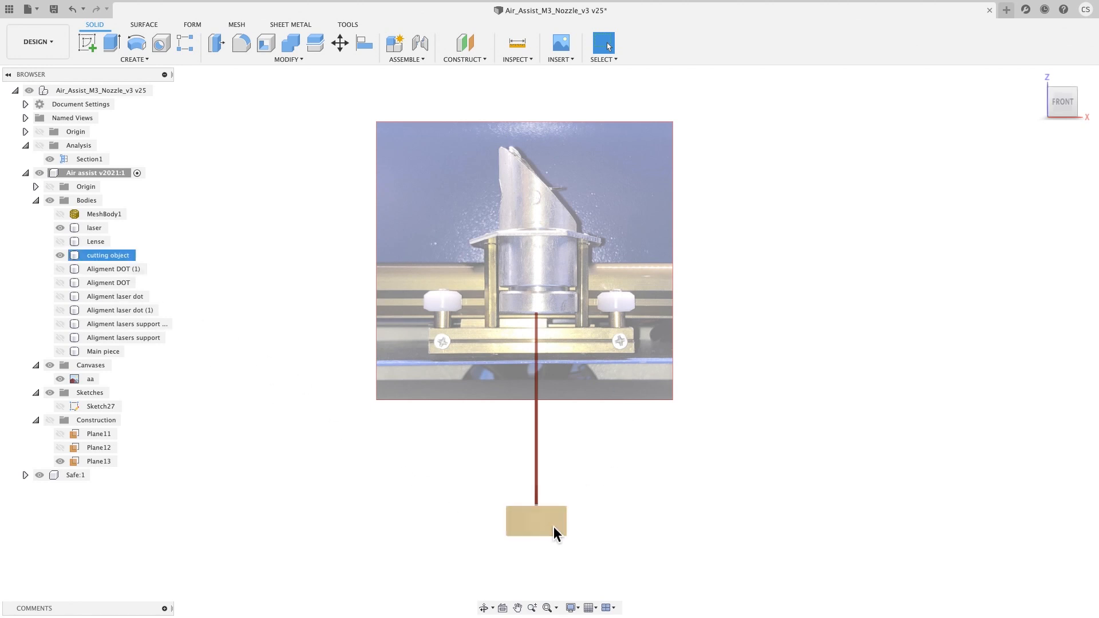
mouse_move(561, 530)
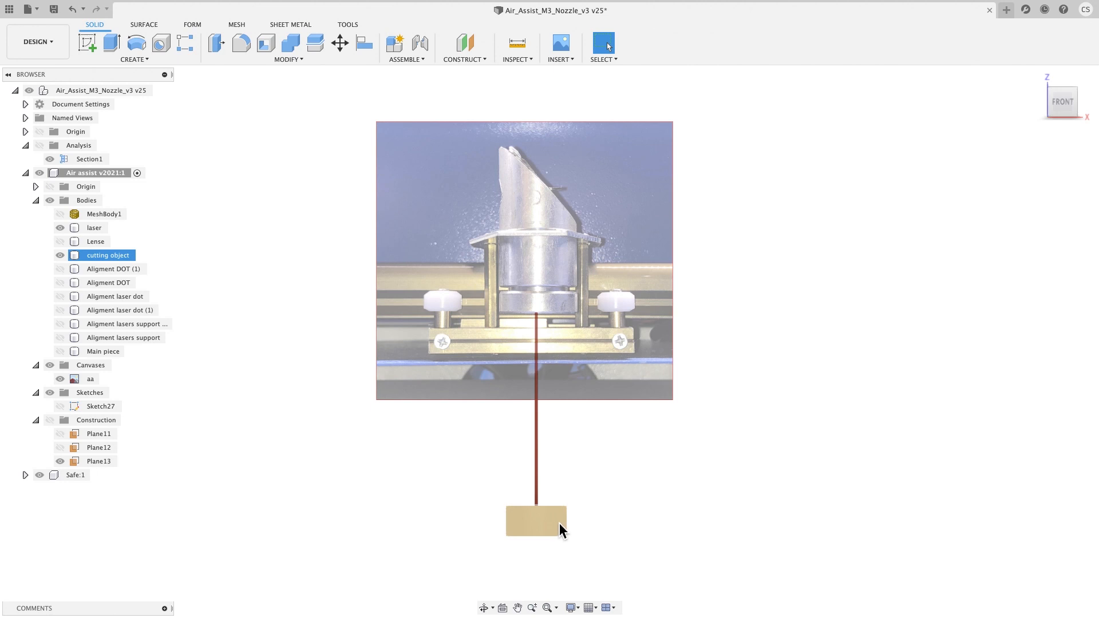
left_click(96, 241)
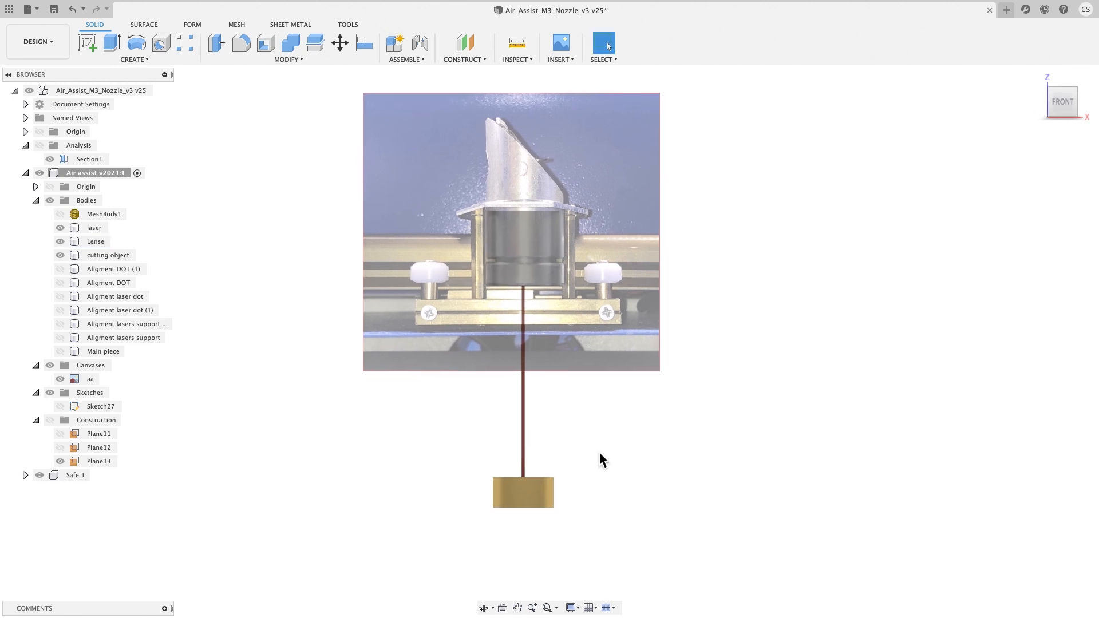
mouse_move(493, 522)
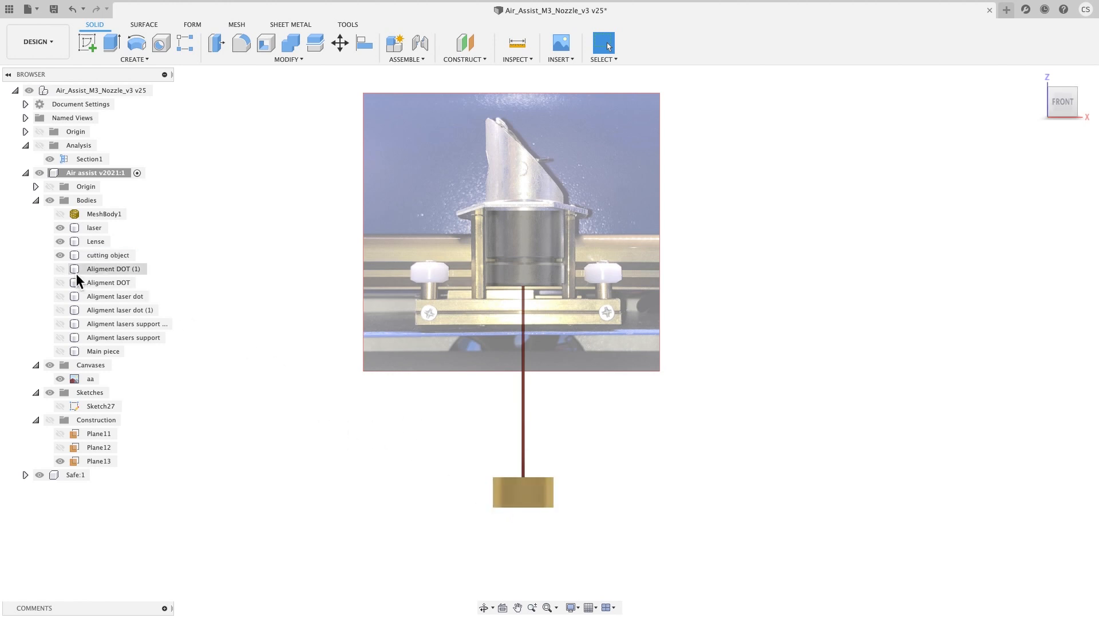
left_click(60, 268)
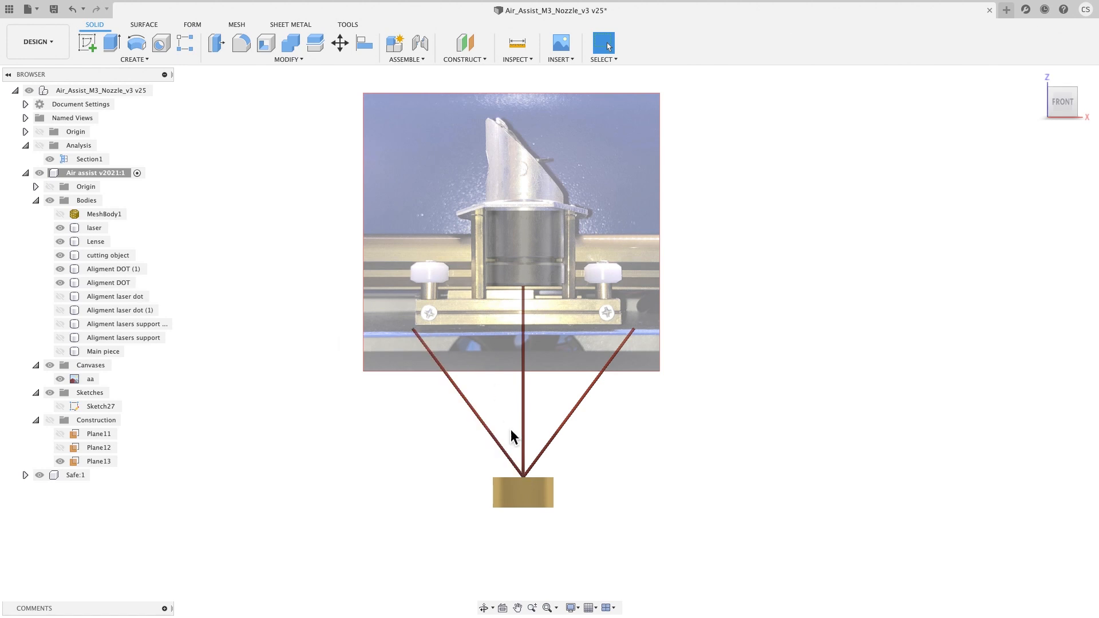
mouse_move(636, 359)
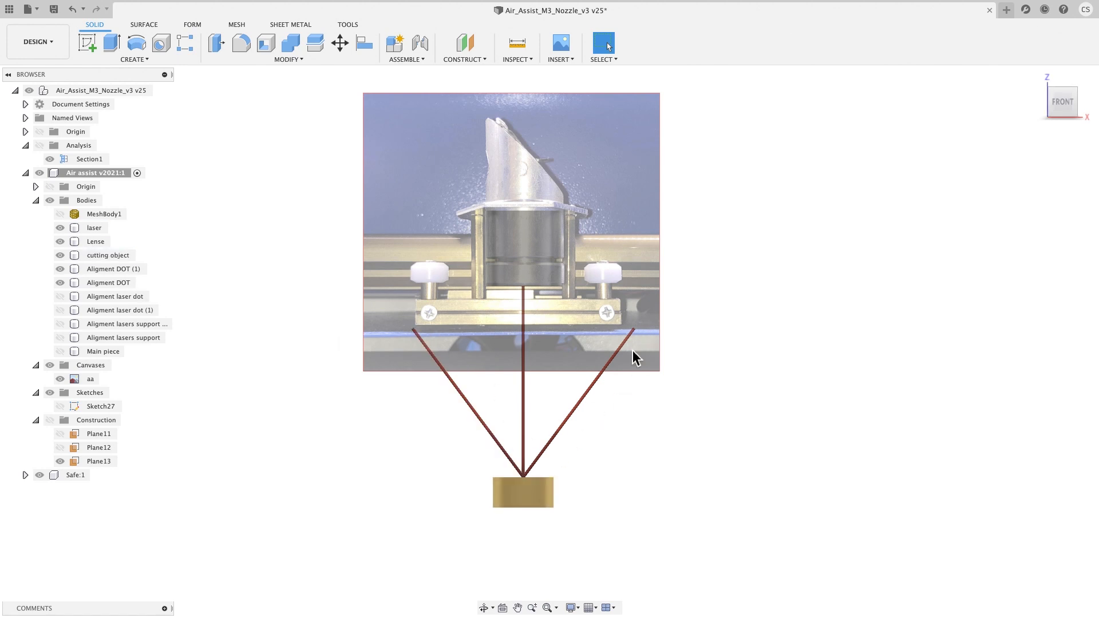
left_click(522, 491)
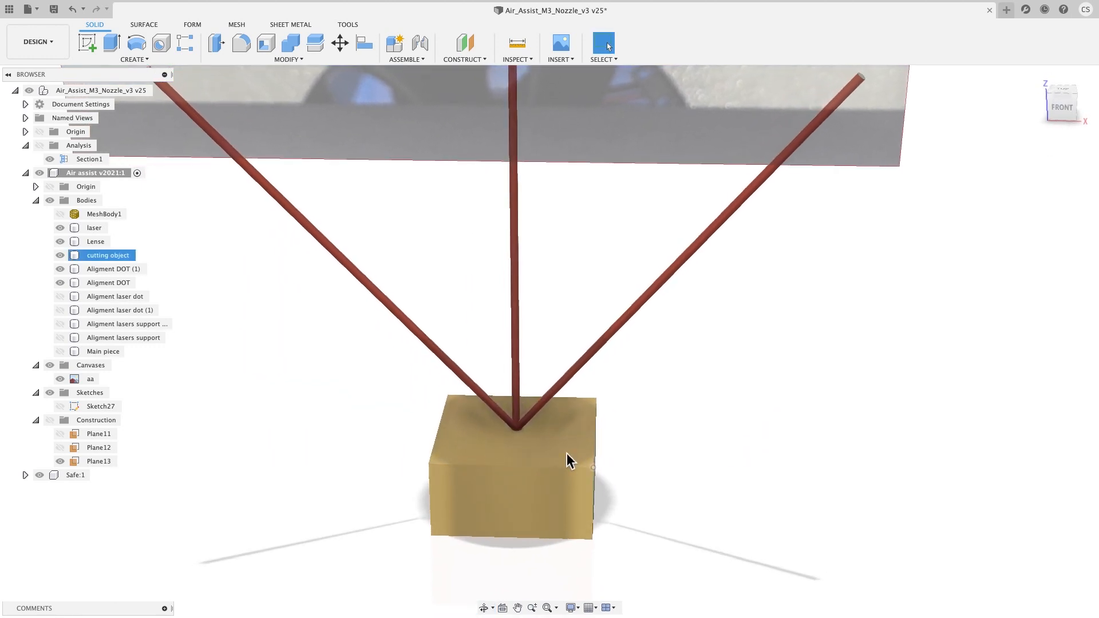
Move the cutting object block to Y 0.088 mm so the beams meet its top
left_click(745, 377)
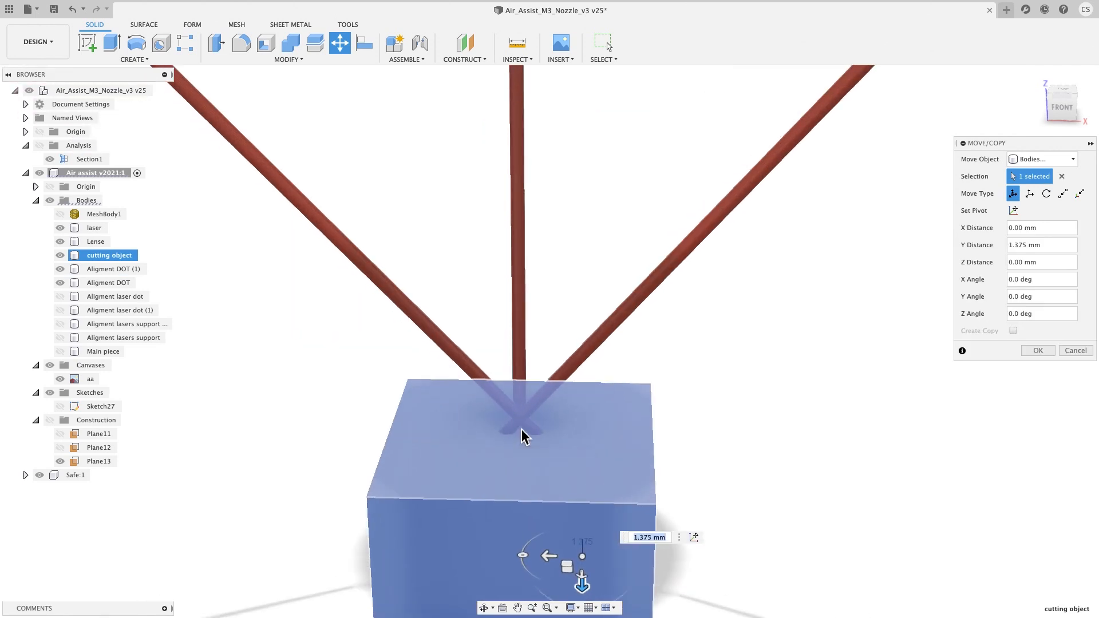
left_click(111, 268)
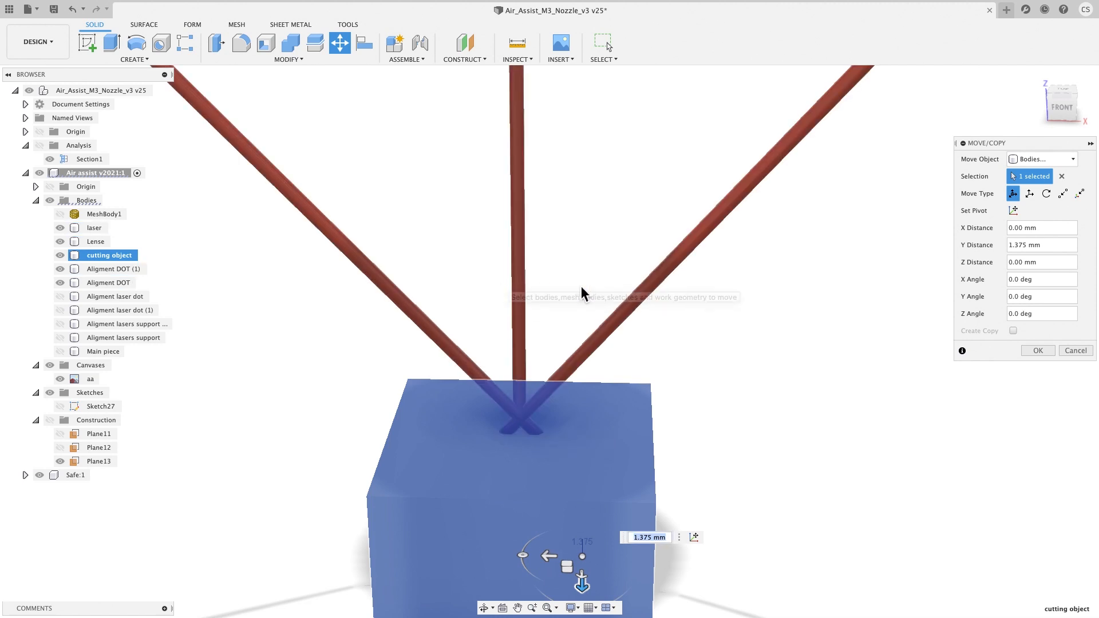
mouse_move(541, 212)
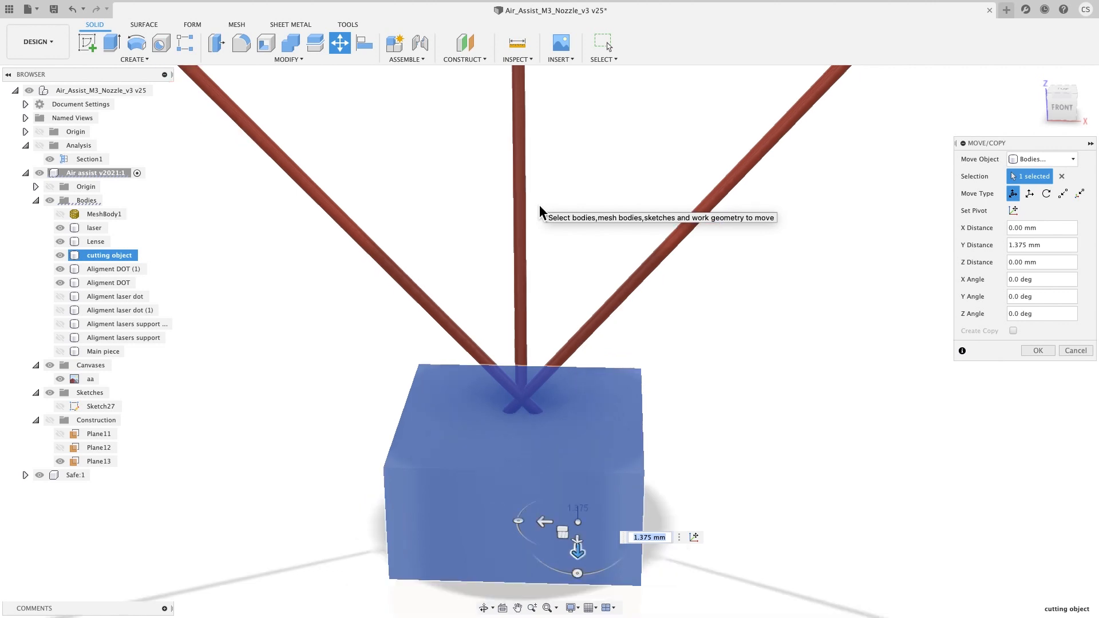
mouse_move(561, 225)
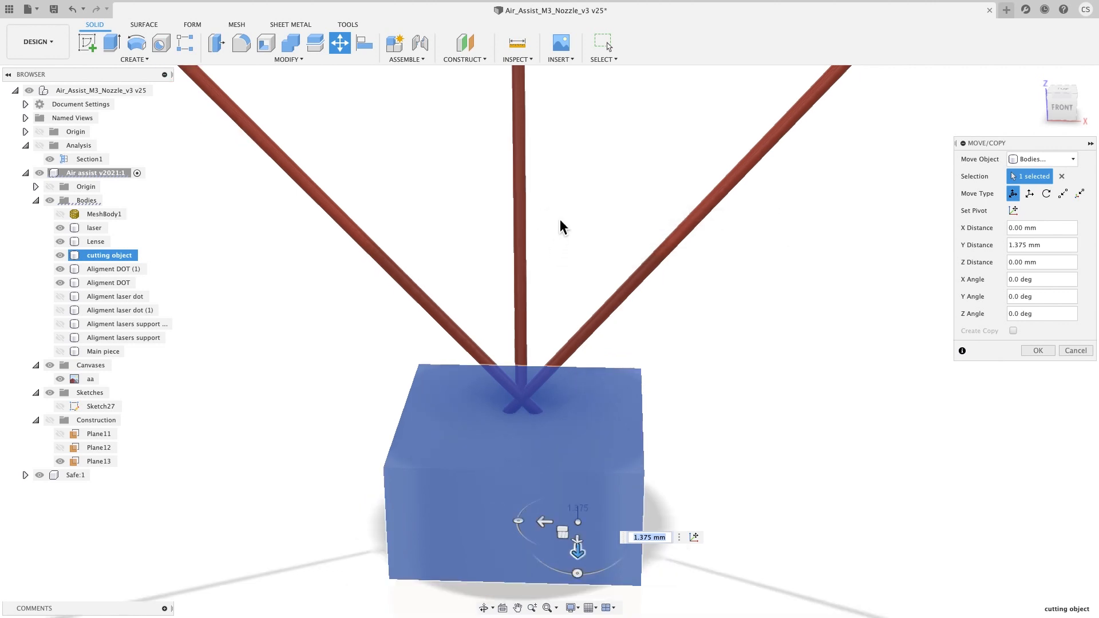
left_click(95, 227)
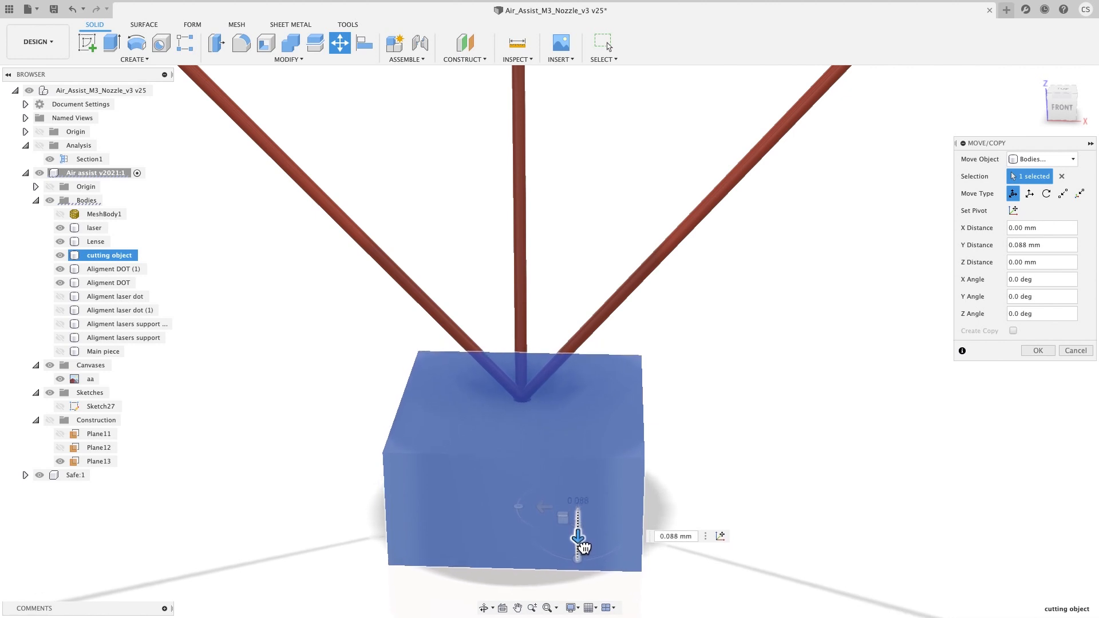
left_click(1037, 350)
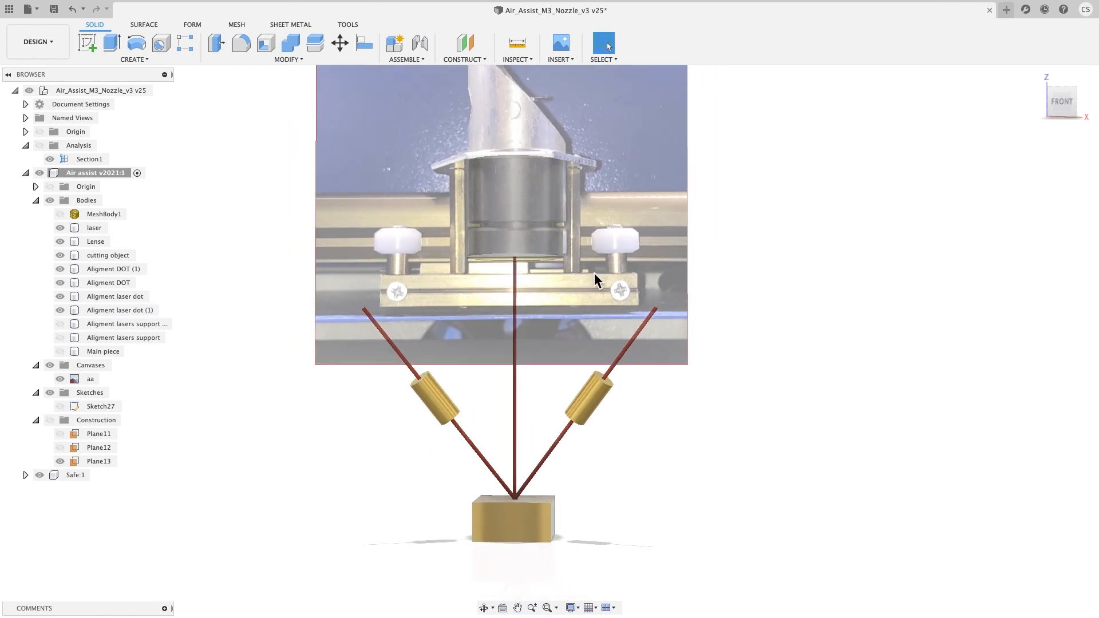
mouse_move(324, 277)
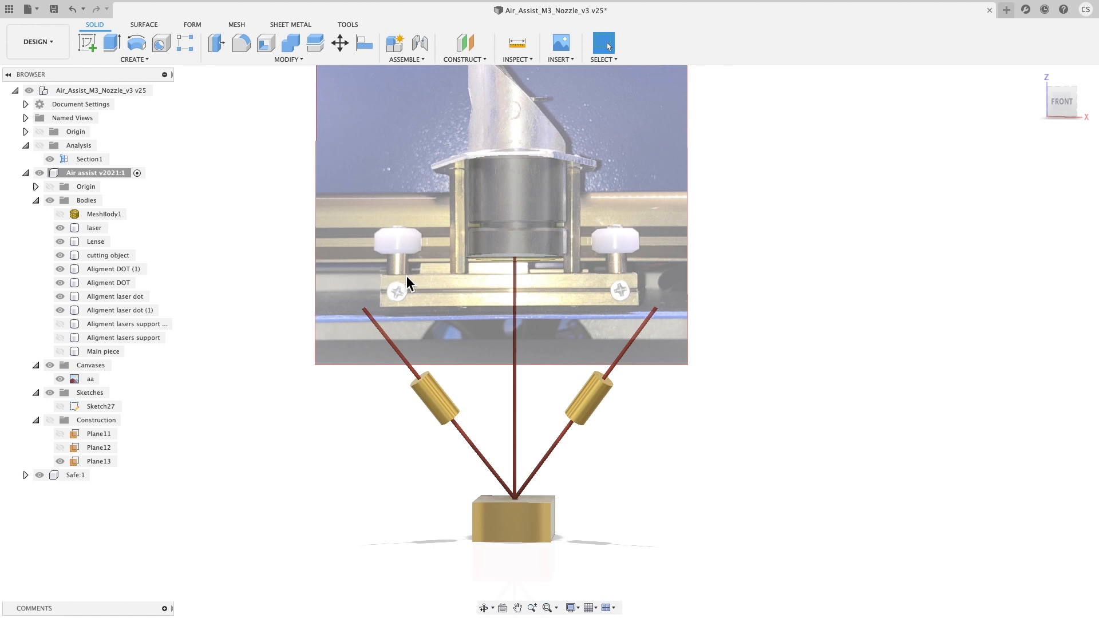
mouse_move(405, 280)
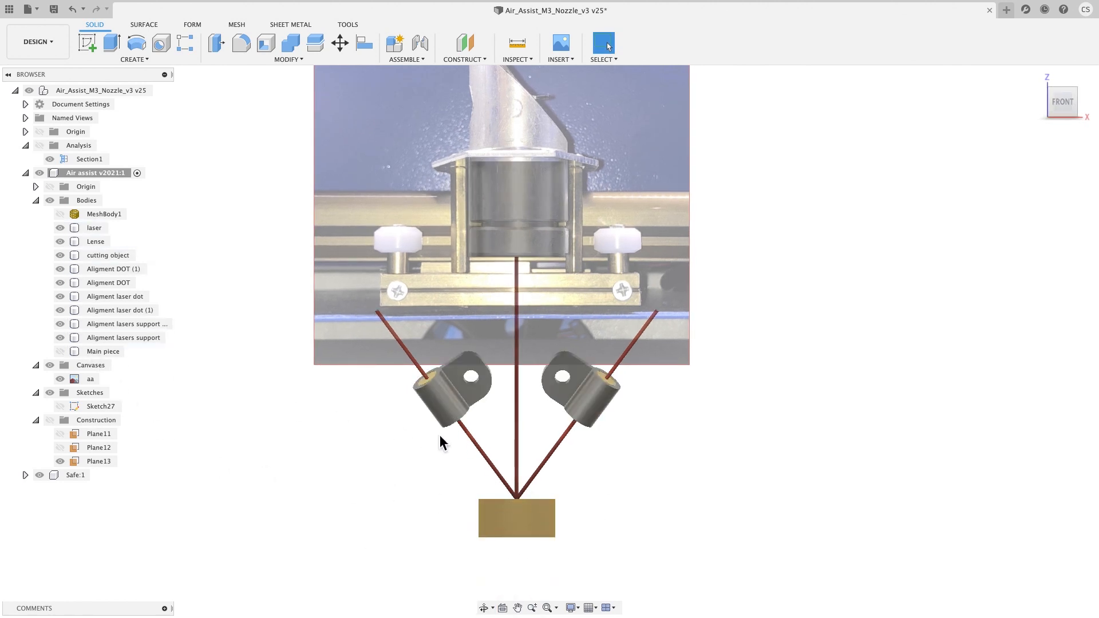
mouse_move(647, 393)
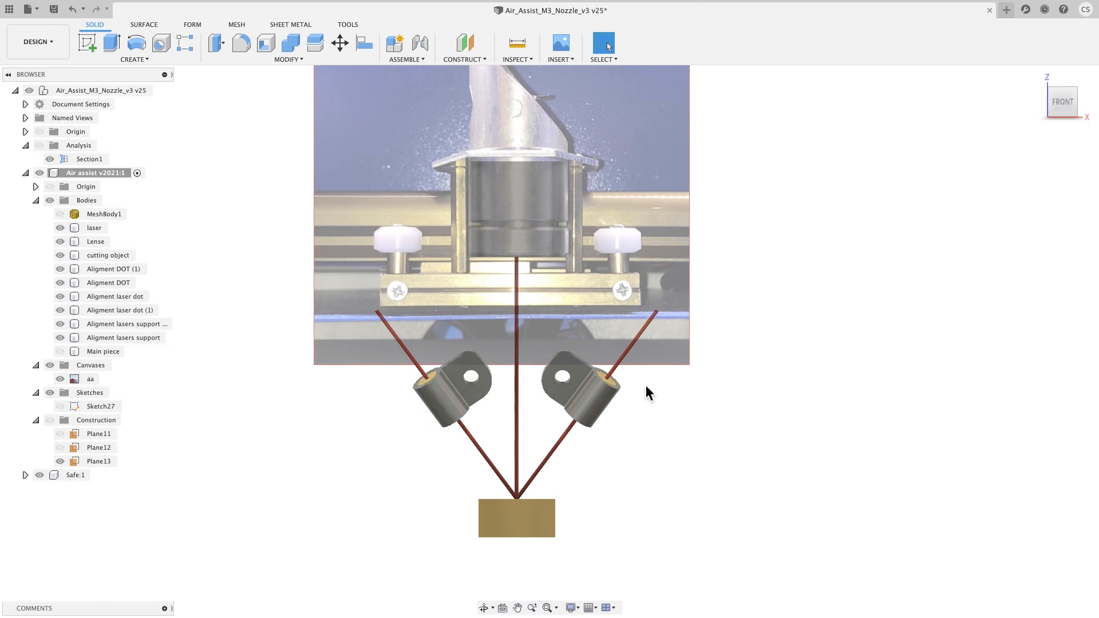
Turn on visibility of the Alignment lasers support bodies
left_click(103, 351)
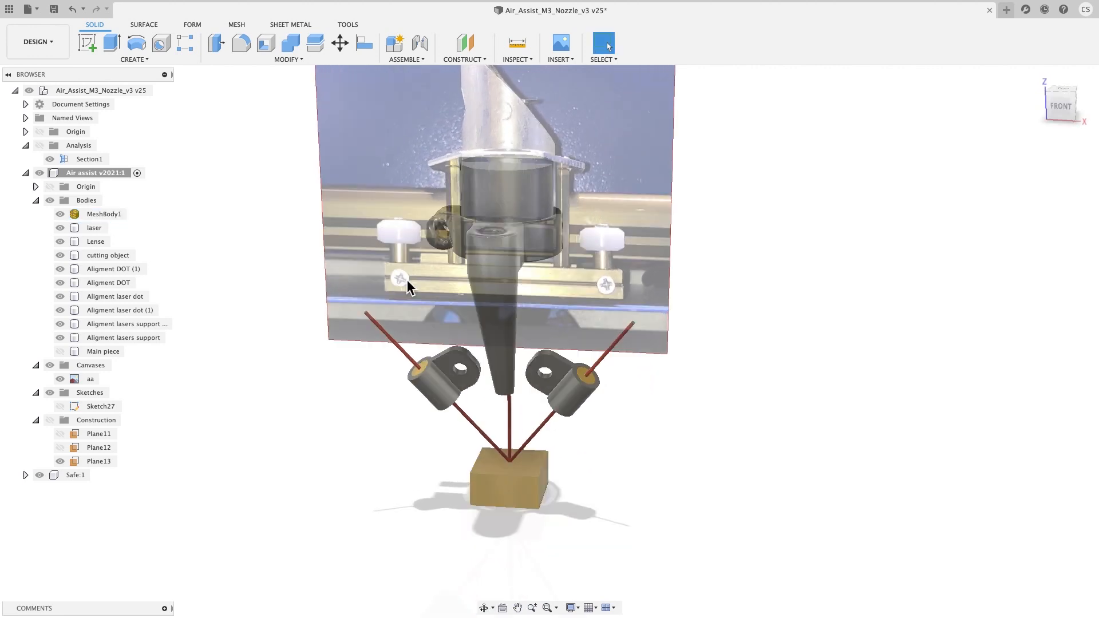
Show Main piece and hide MeshBody1 and the reference canvas
left_click(60, 213)
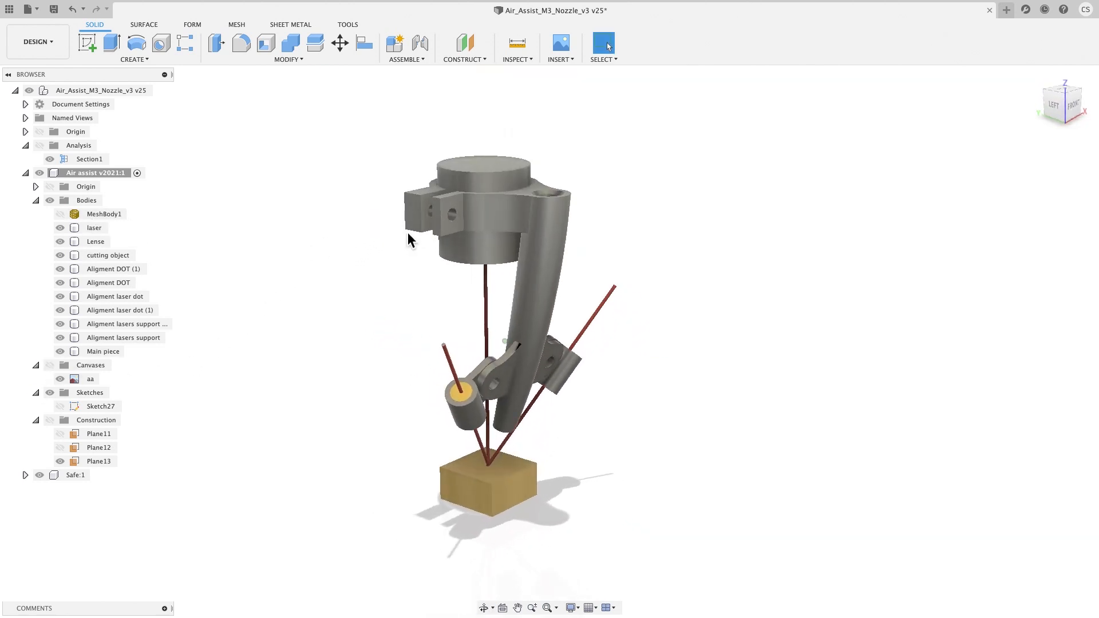
left_click(94, 241)
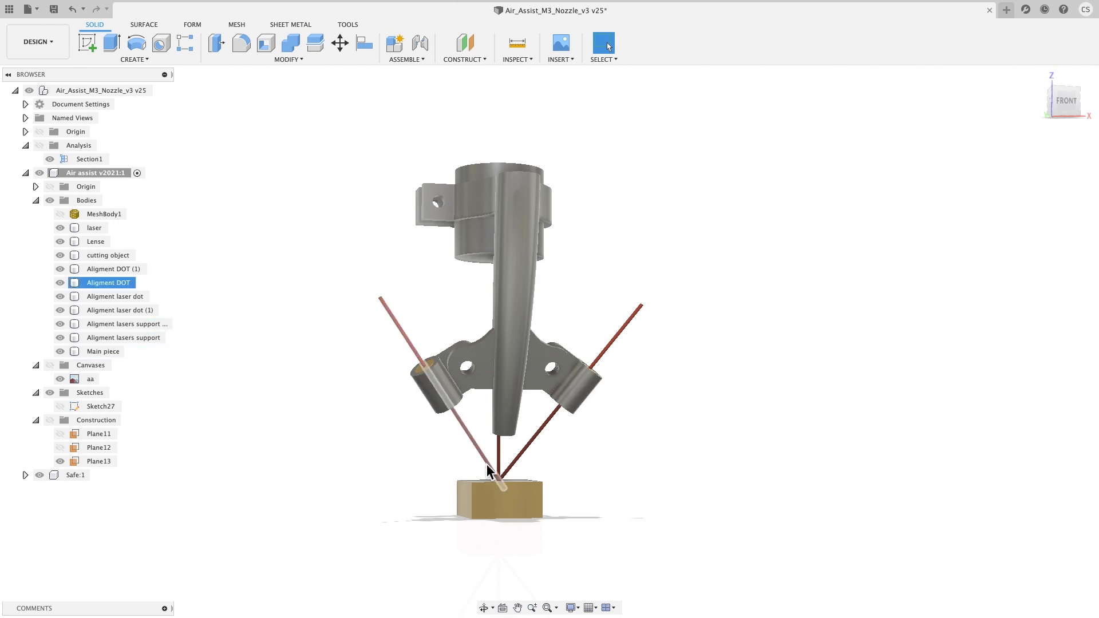
mouse_move(502, 487)
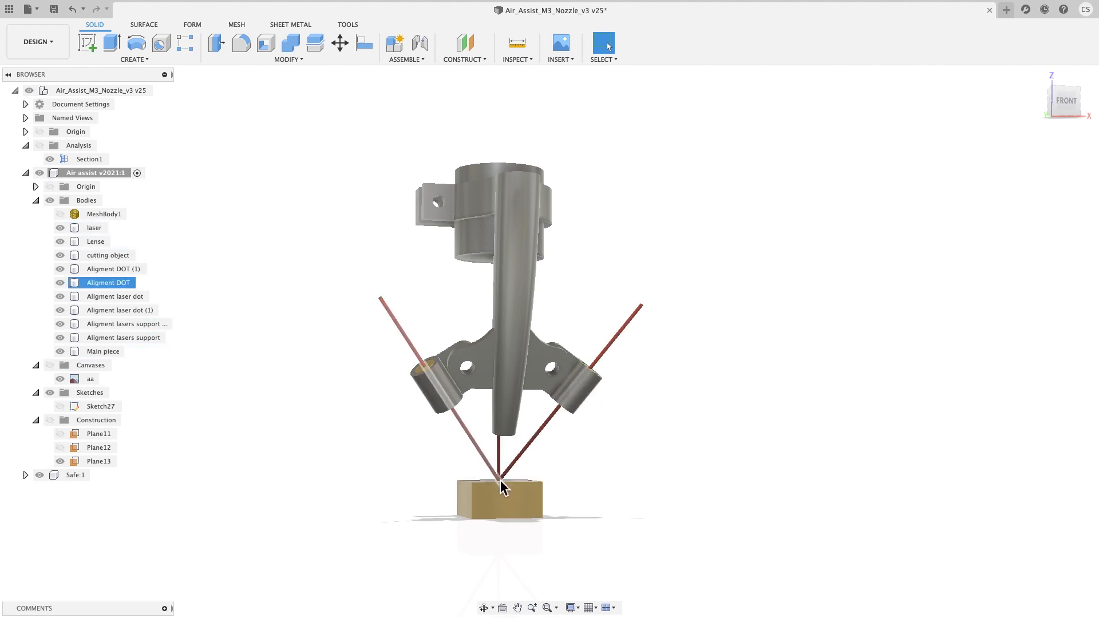
left_click(103, 351)
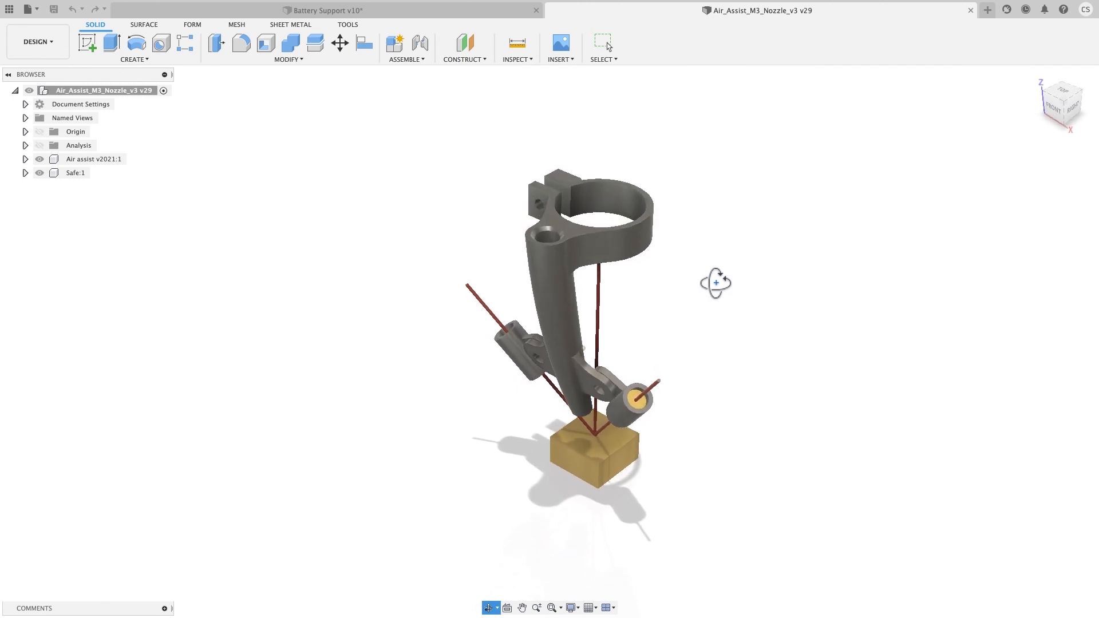
left_click(554, 251)
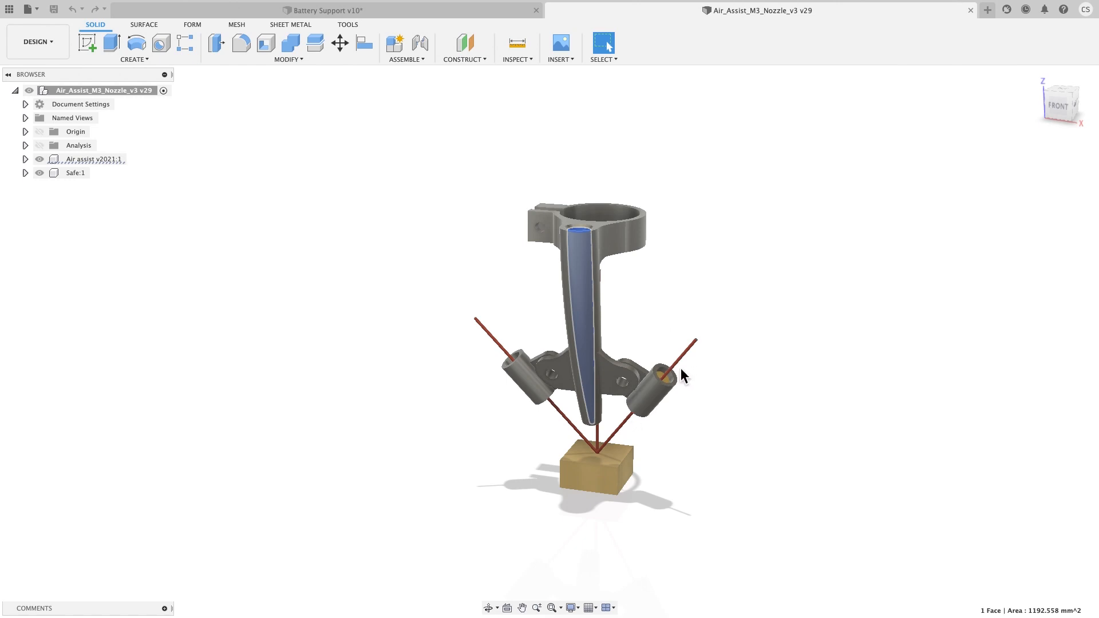
mouse_move(546, 437)
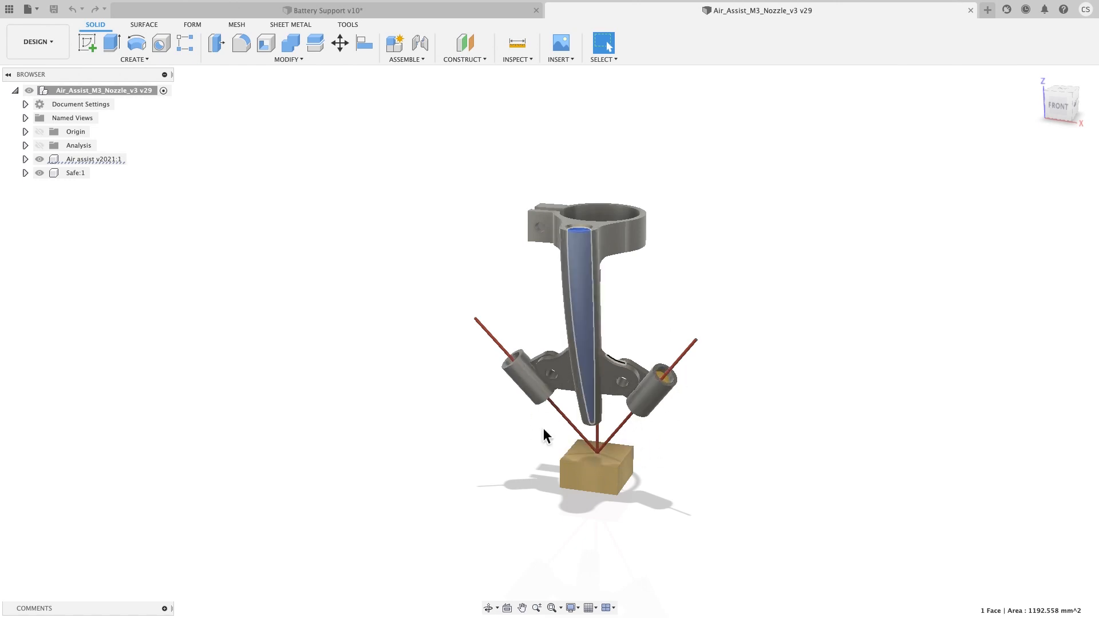